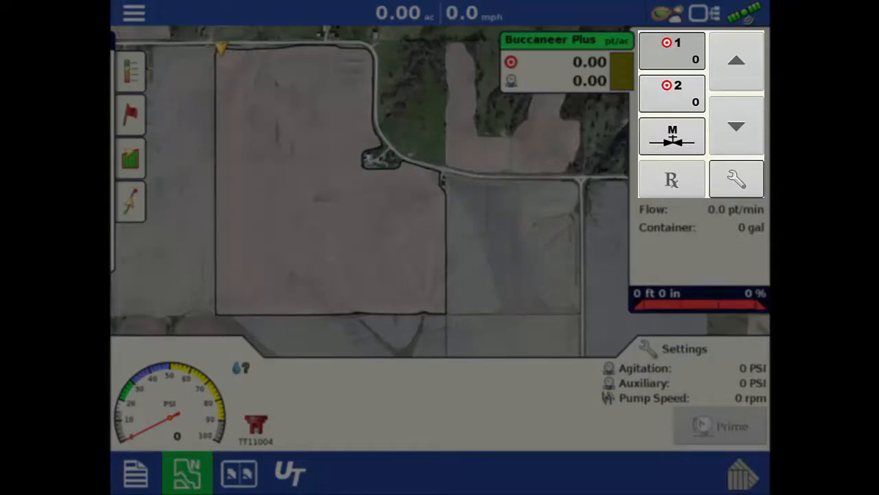
# Review the product's rate control settings and container details, then leave that page.
pyautogui.click(736, 178)
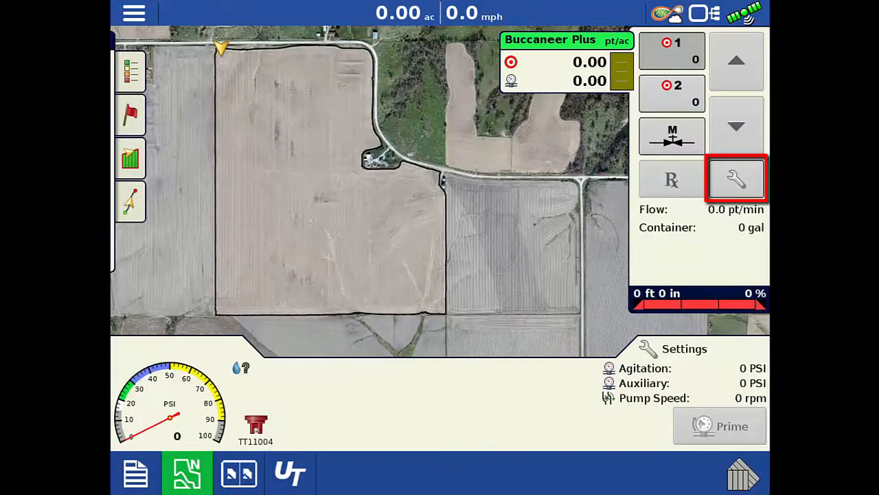
pyautogui.click(736, 179)
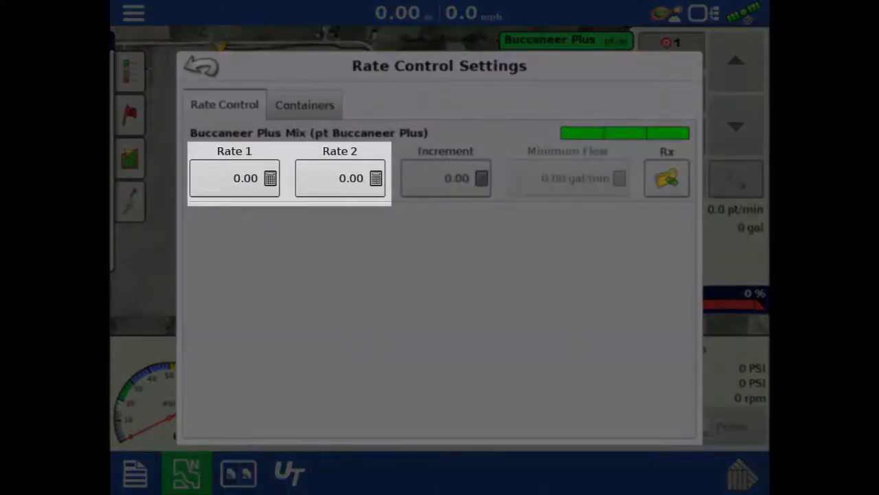
pyautogui.click(445, 179)
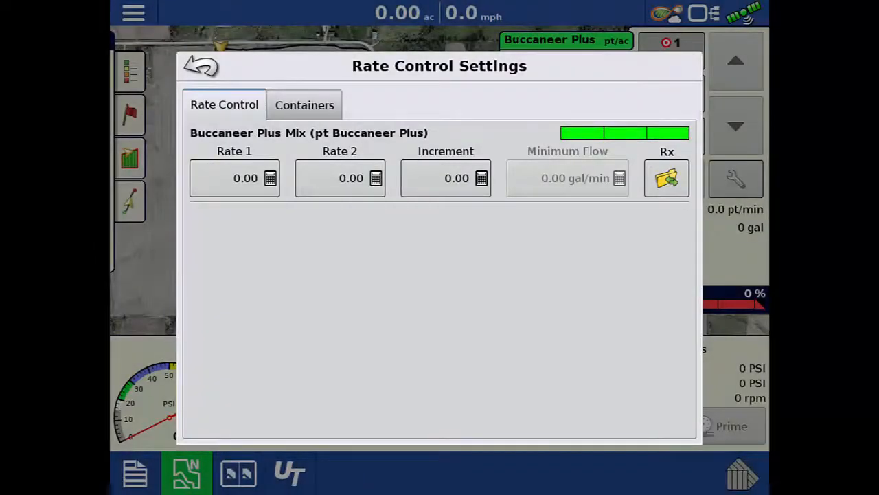
pyautogui.click(305, 105)
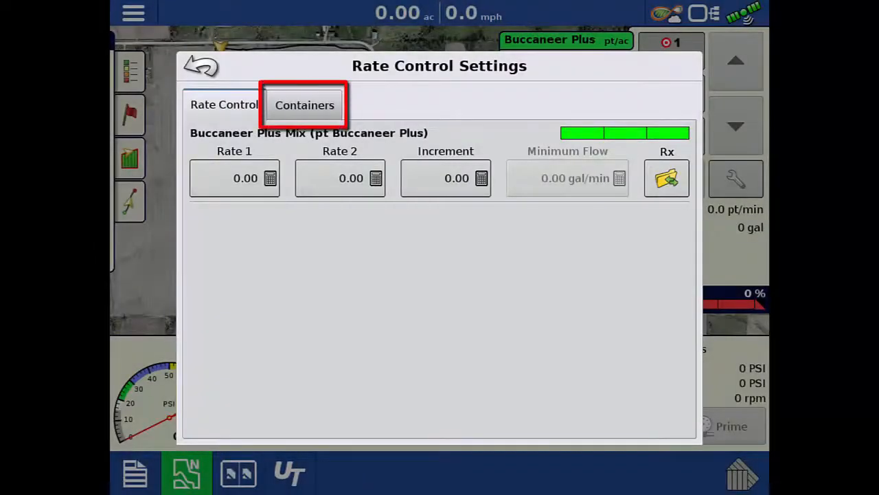
pyautogui.click(305, 105)
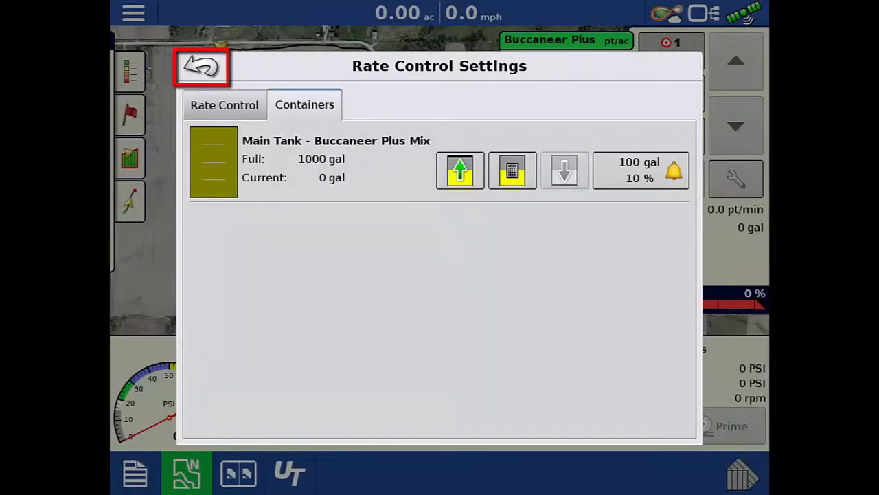
pyautogui.click(201, 66)
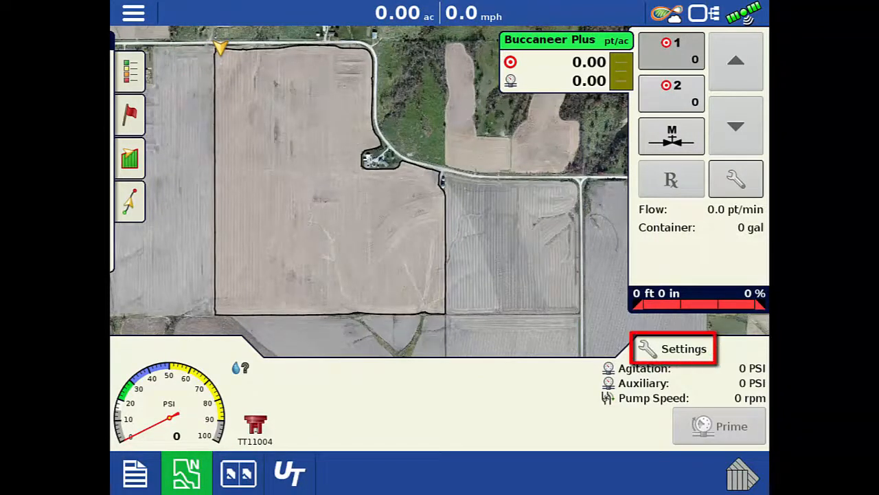
# Review the liquid control options, then reach the module's Container Settings showing the 0 gal tank.
pyautogui.click(673, 349)
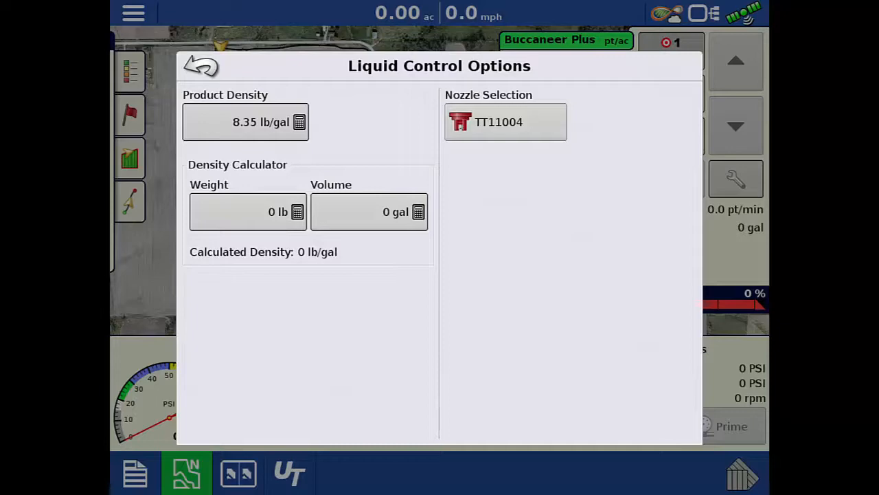
pyautogui.click(261, 121)
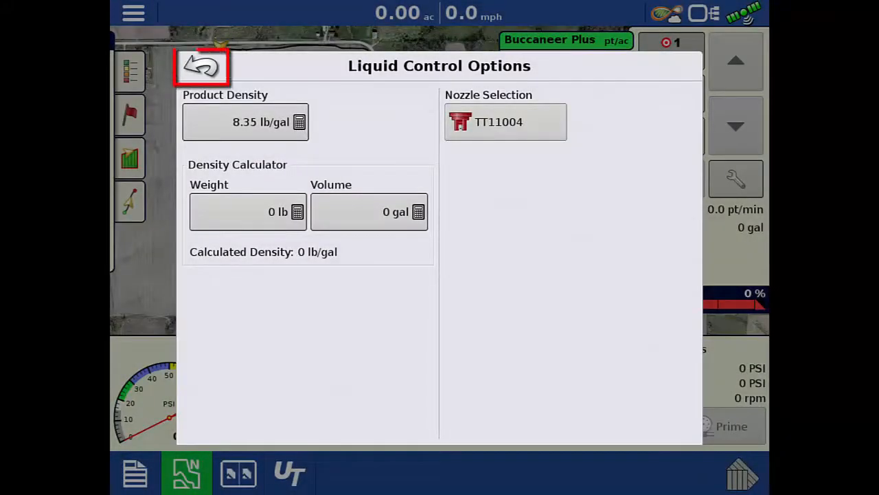
pyautogui.click(201, 66)
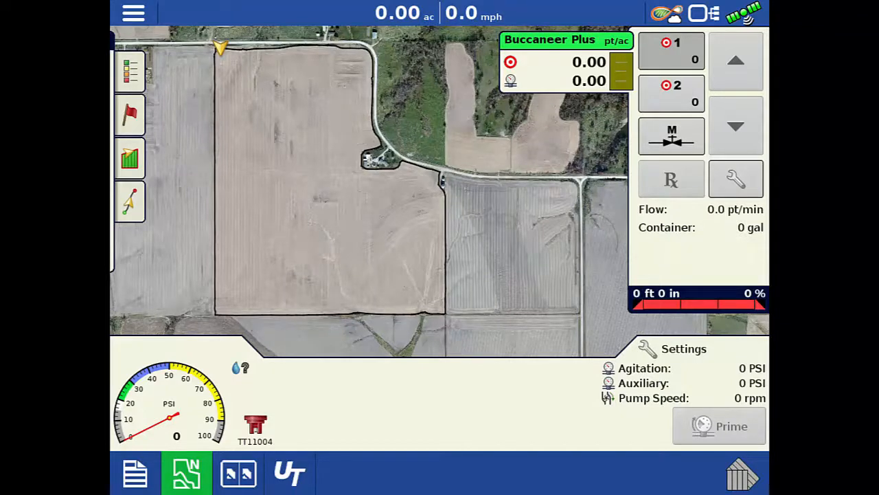
pyautogui.click(289, 472)
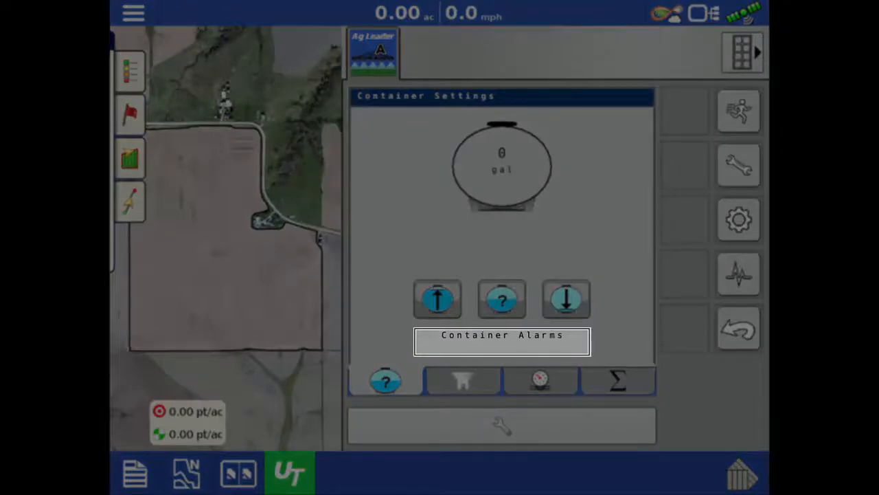
# View the TT11004 nozzle setting, then the pressure settings with 100 psi max graph pressure.
pyautogui.click(462, 380)
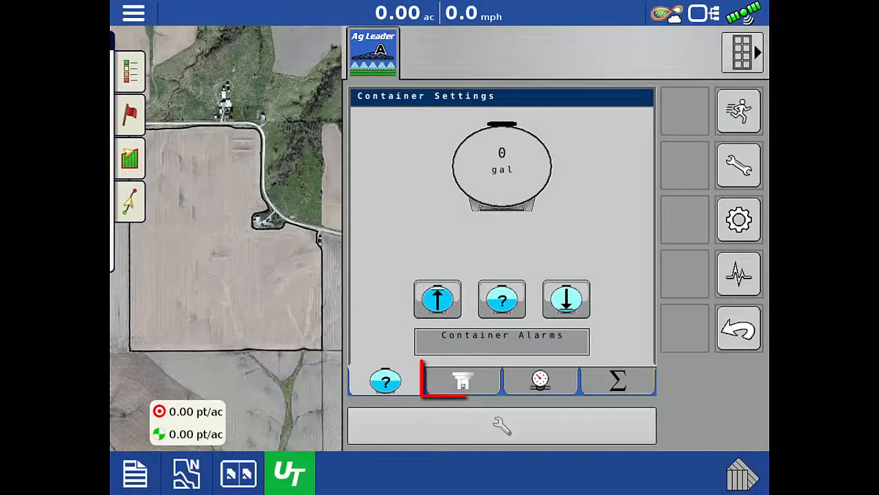
pyautogui.click(462, 380)
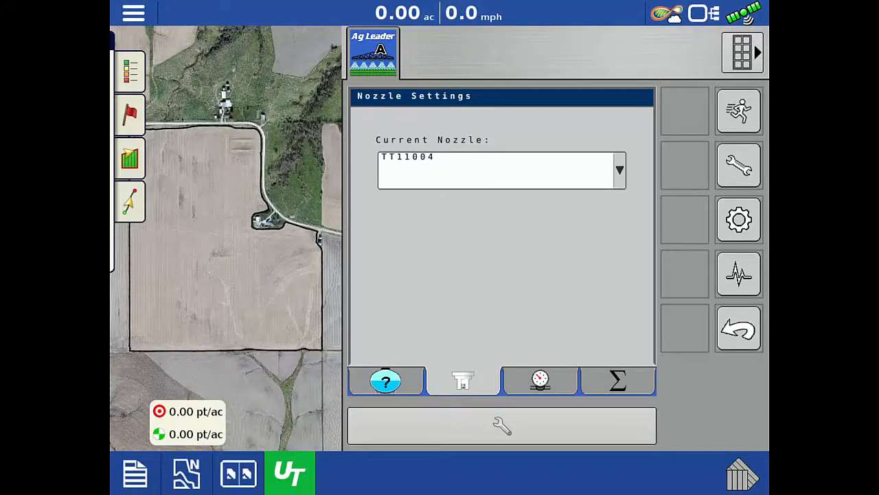
pyautogui.click(541, 380)
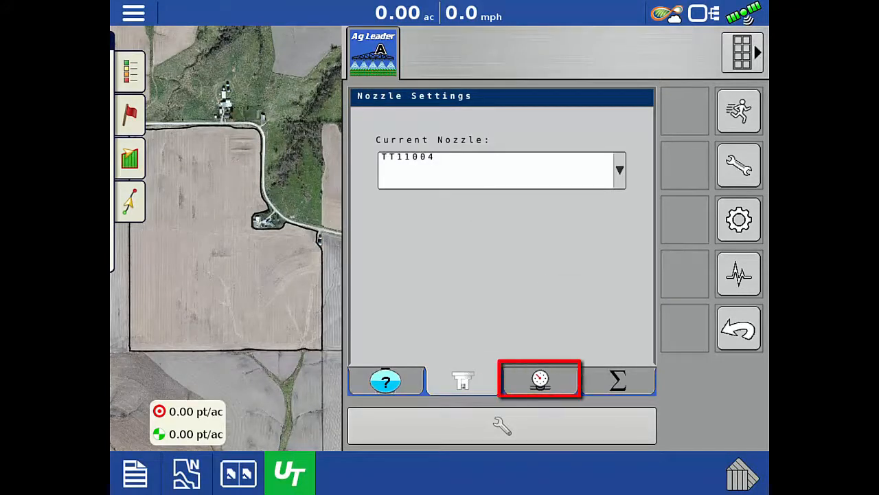
pyautogui.click(539, 379)
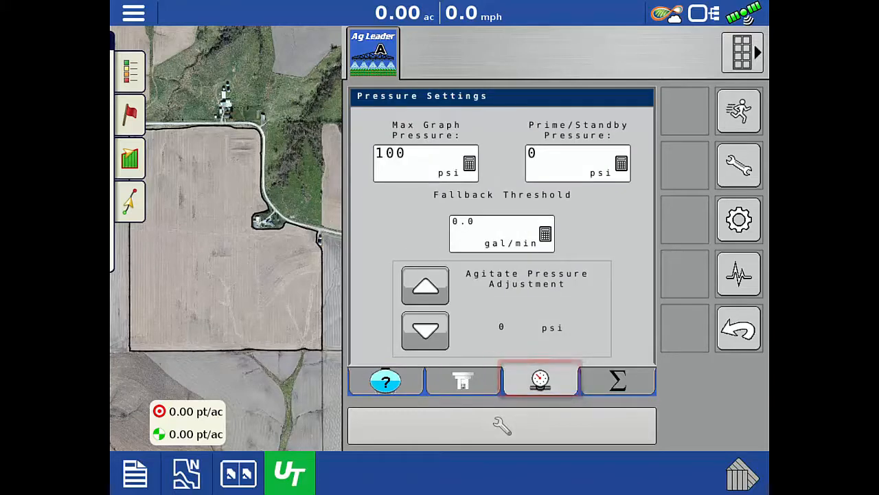
pyautogui.click(426, 162)
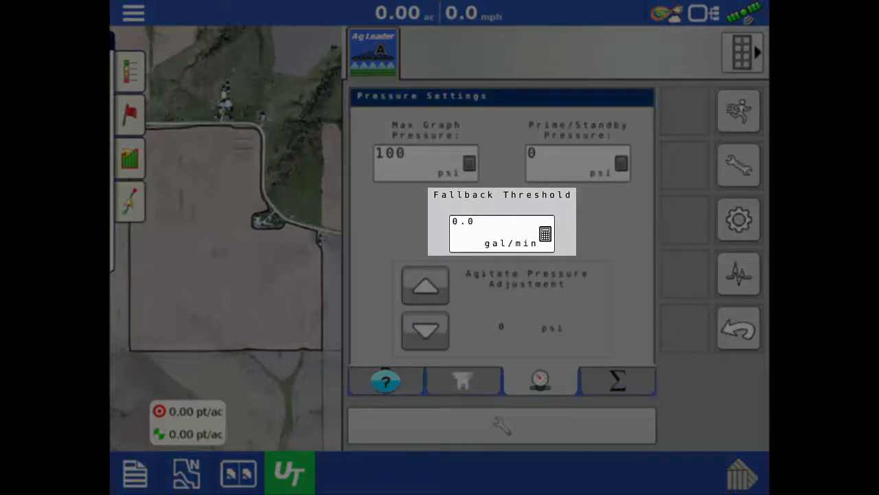
pyautogui.click(616, 379)
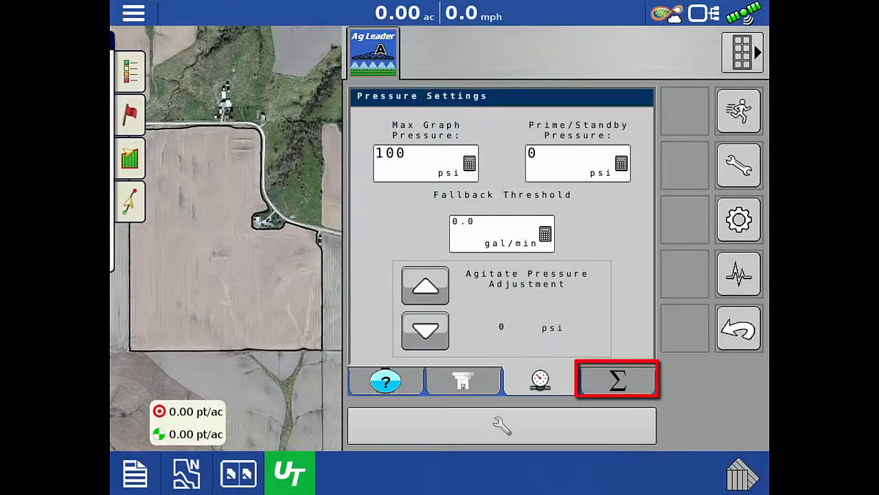
# View the season totals of 70.4 ac and 684.6 gal, then return to the run screen.
pyautogui.click(617, 379)
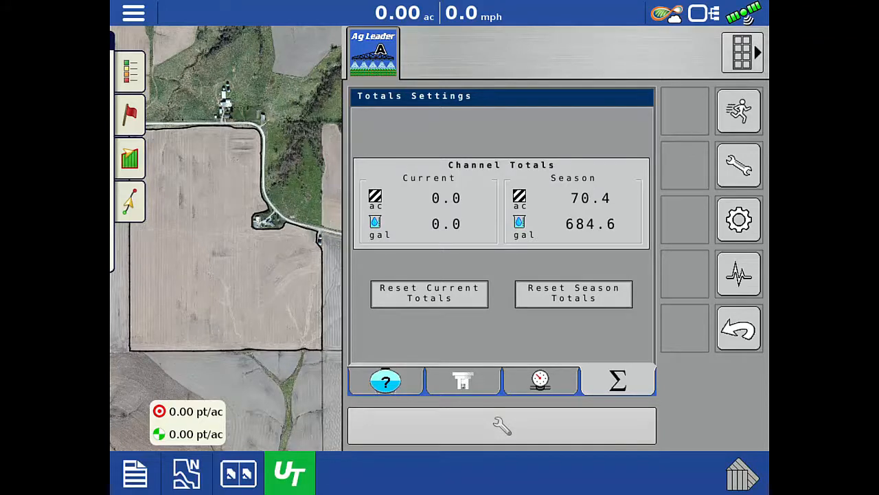
pyautogui.click(428, 294)
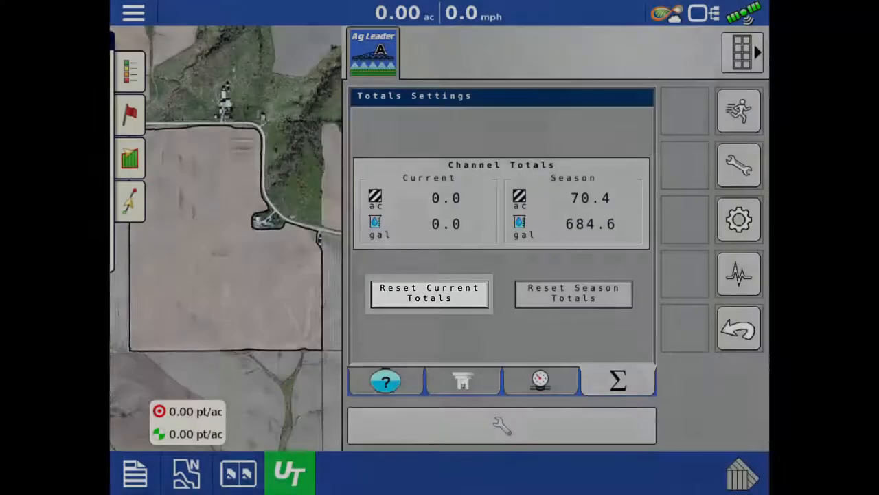
pyautogui.click(429, 294)
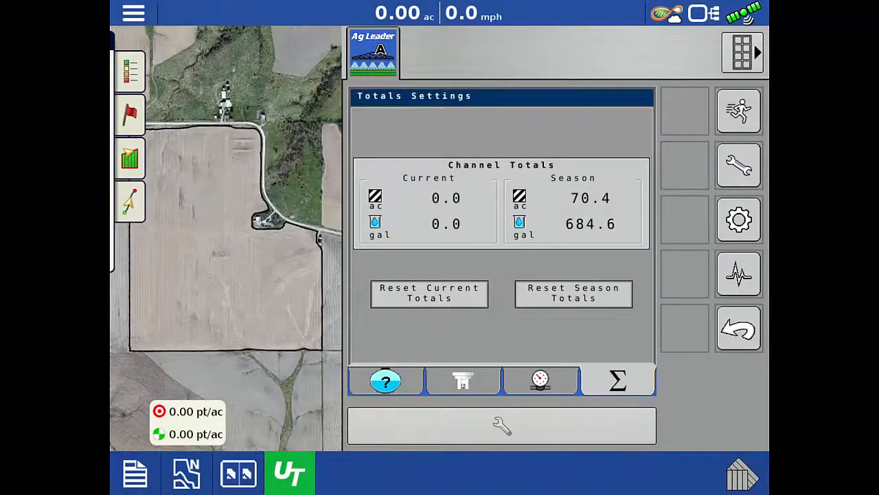
pyautogui.click(573, 294)
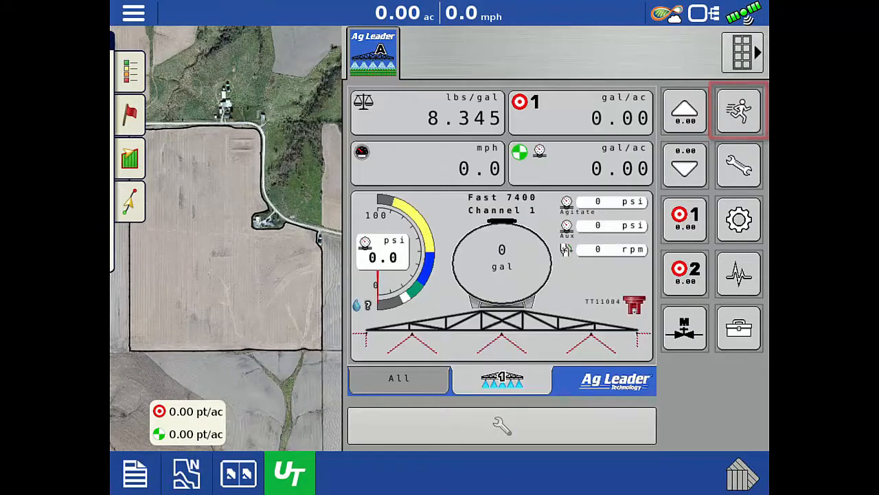
pyautogui.click(737, 165)
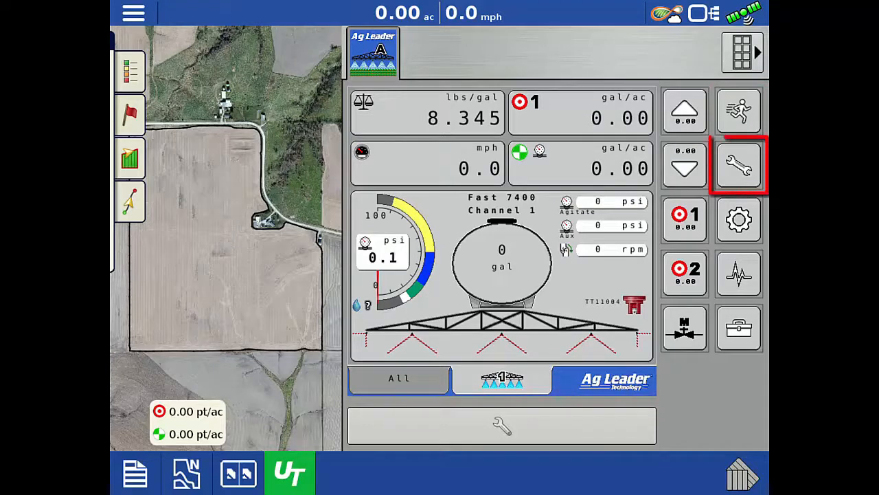
pyautogui.click(737, 165)
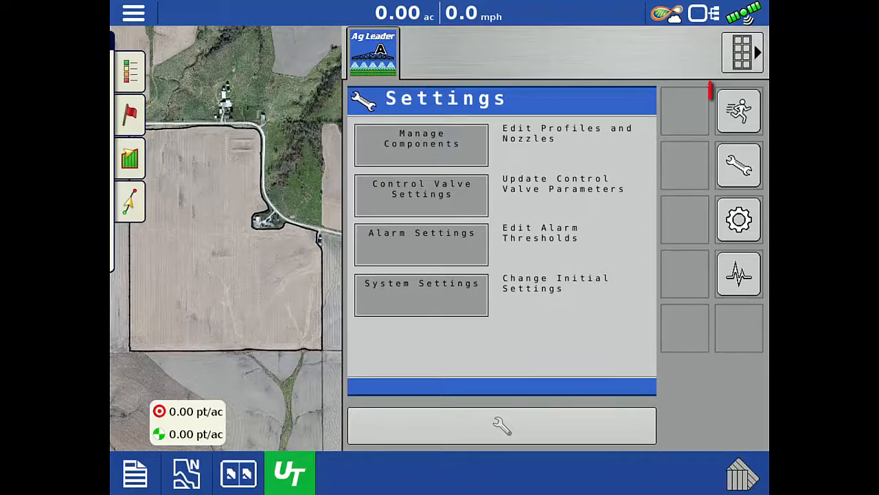
pyautogui.click(739, 110)
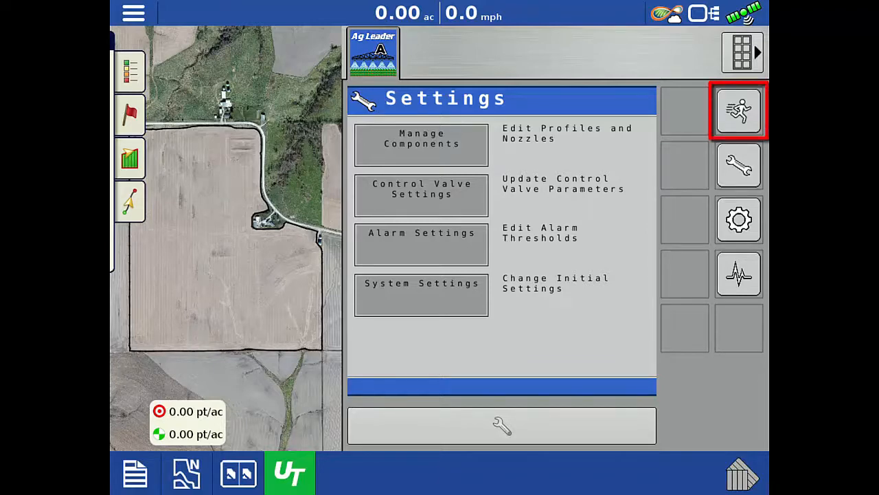
pyautogui.click(739, 109)
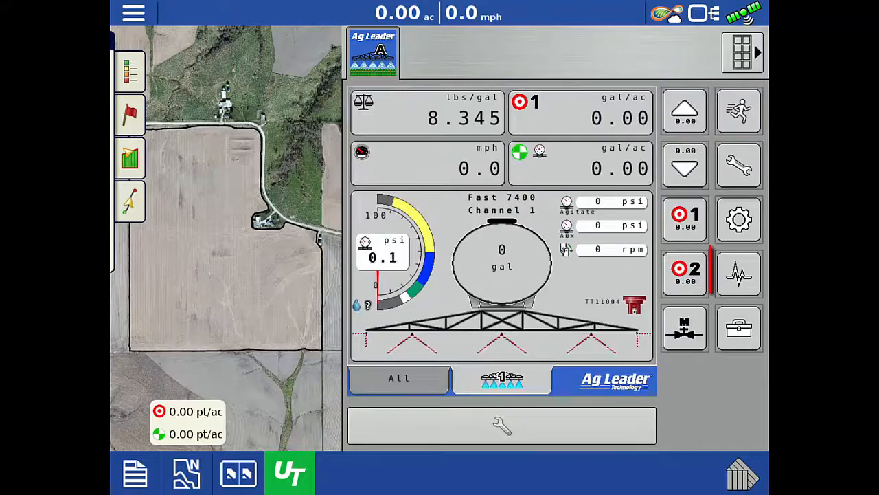
# List the diagnostic modules LMM 1 (Channel 1) and SCM 1 (Sections 1–5).
pyautogui.click(739, 273)
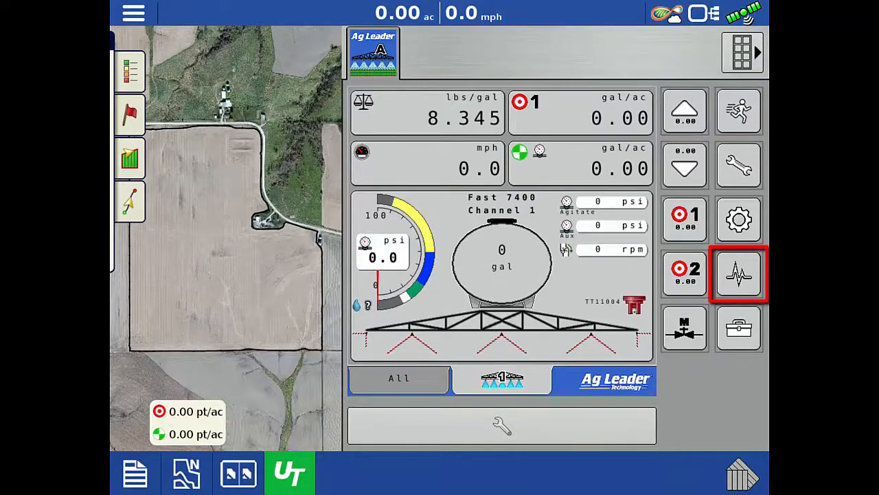
pyautogui.click(739, 273)
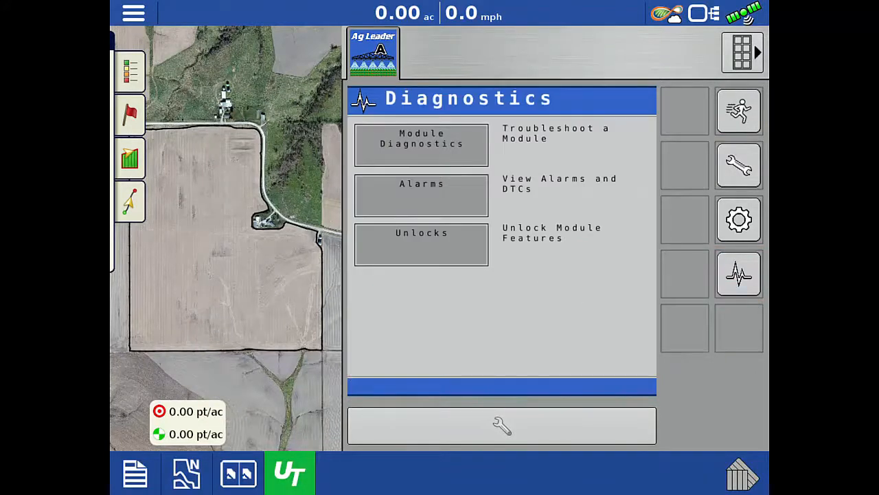
pyautogui.click(421, 144)
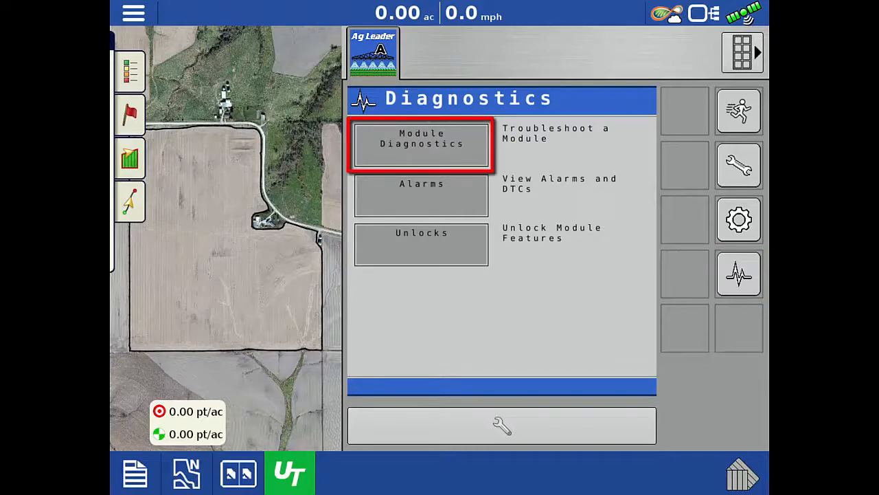
pyautogui.click(421, 137)
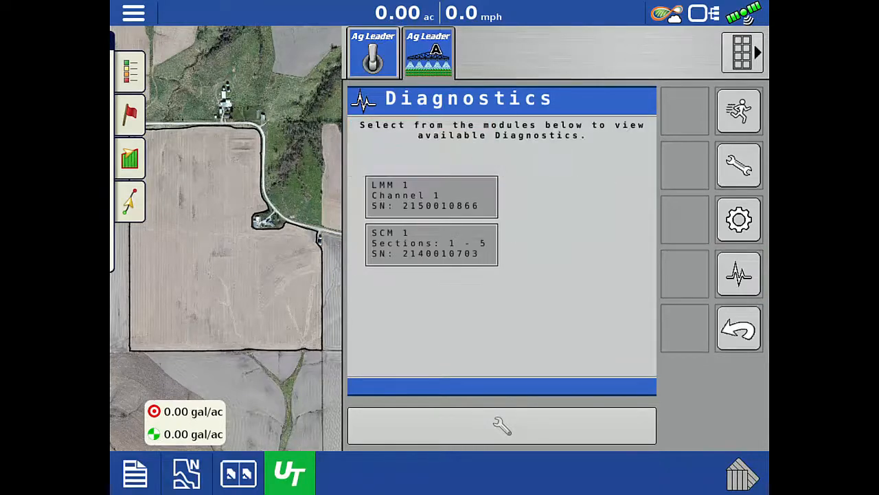
pyautogui.click(431, 195)
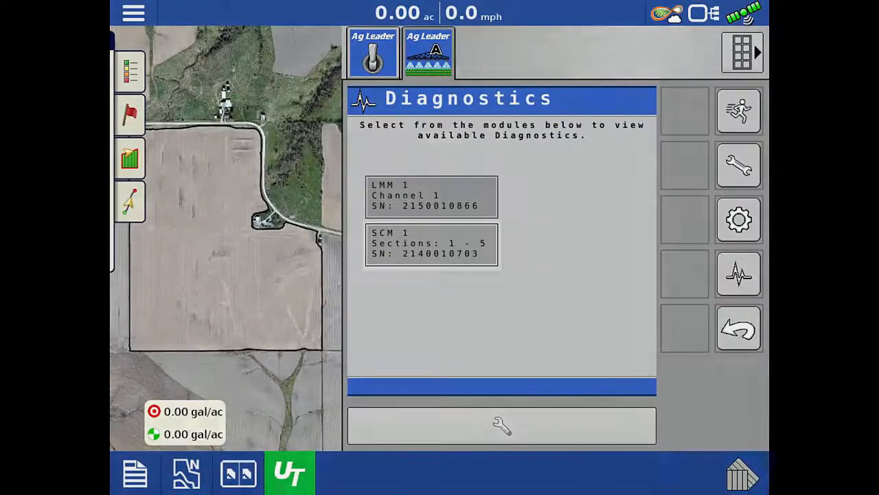
pyautogui.click(431, 245)
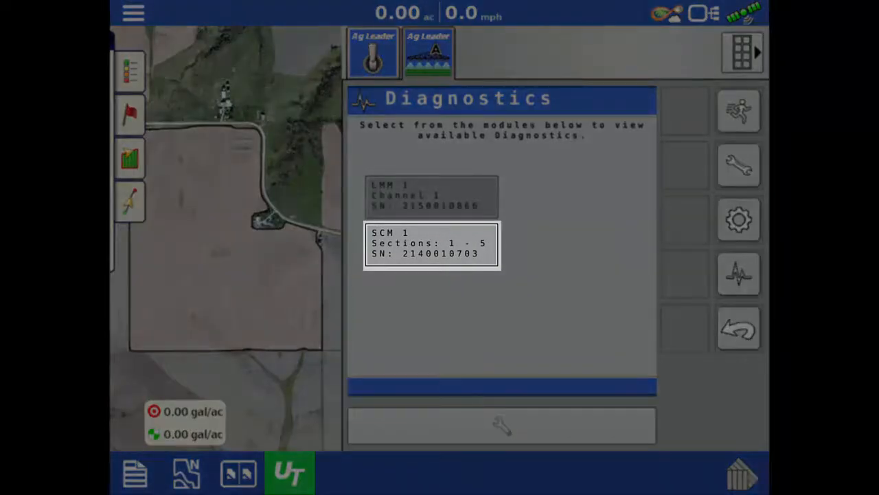